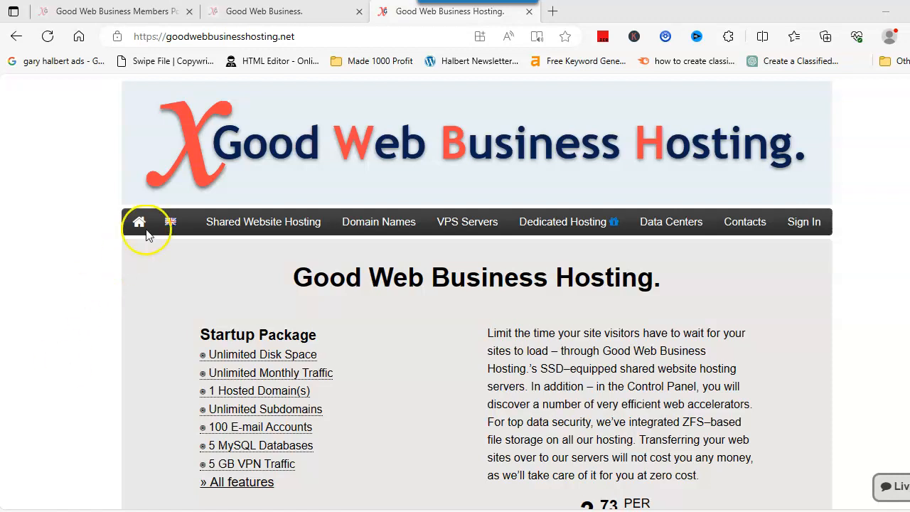
mouse_move(378, 155)
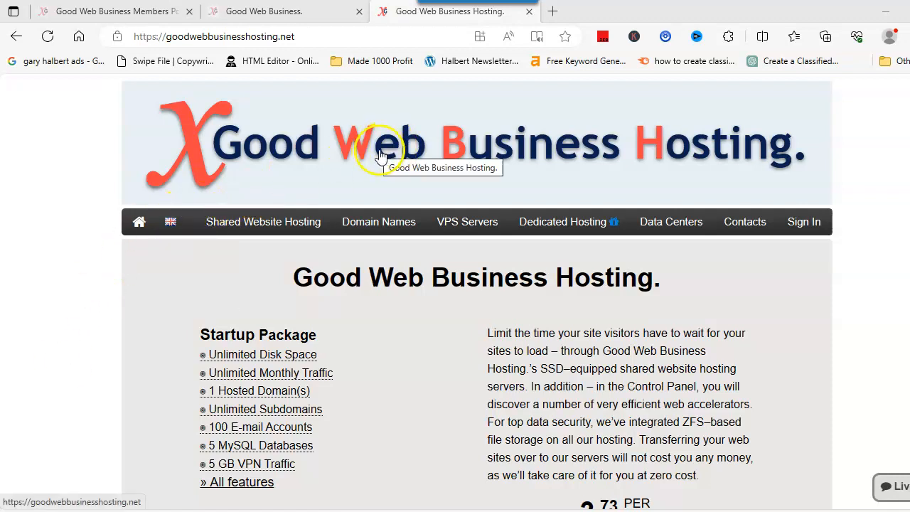
mouse_move(314, 170)
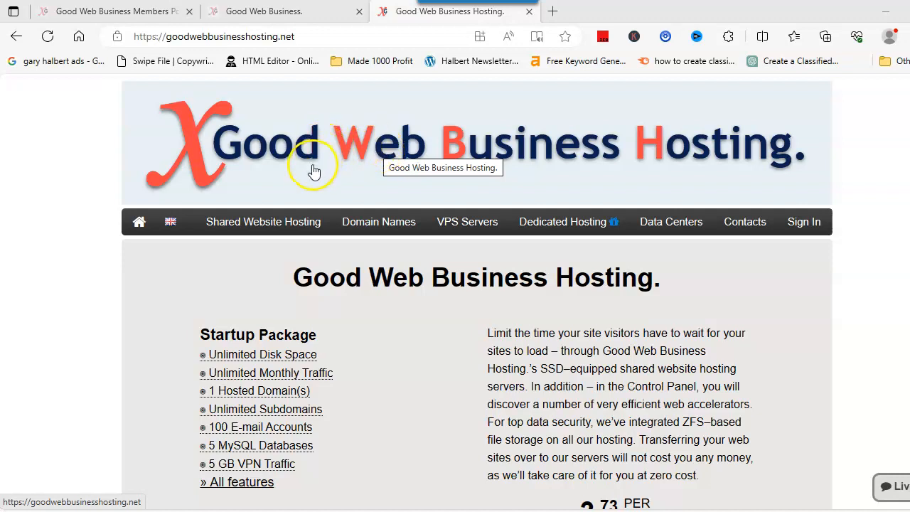
Go to the Domain Names page from the home page navigation.
left_click(378, 221)
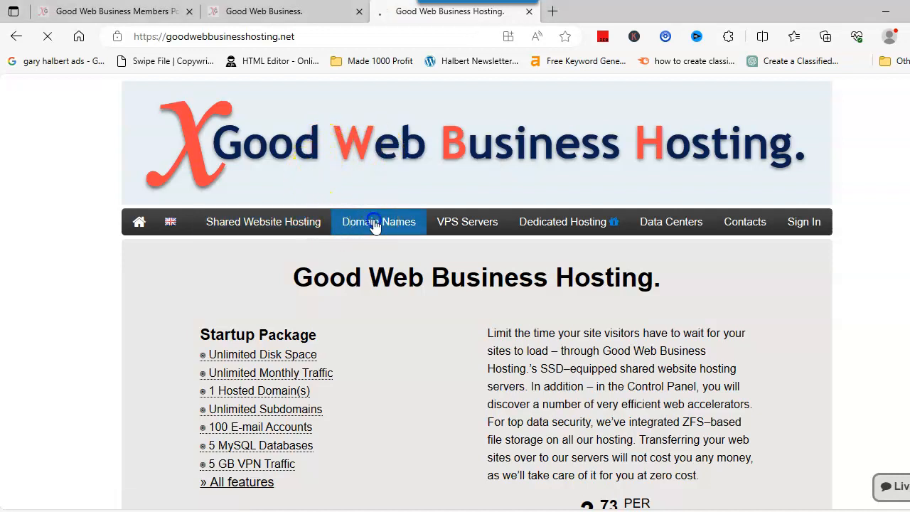
Enter learnmeditation into the domain search field.
left_click(378, 221)
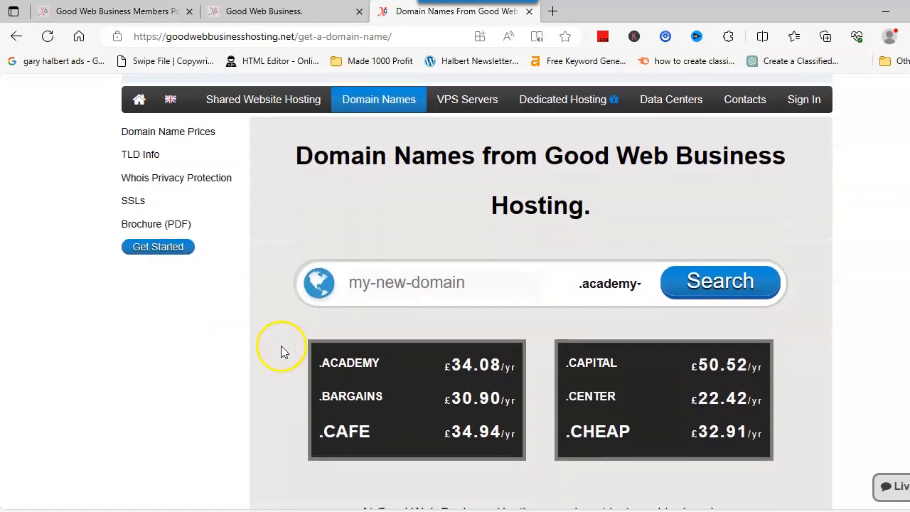
scroll("down", 3)
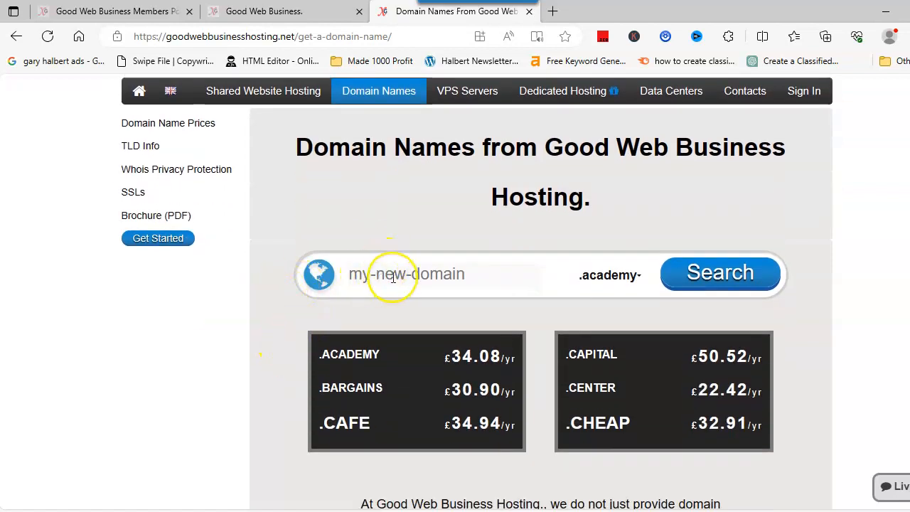
left_click(406, 274)
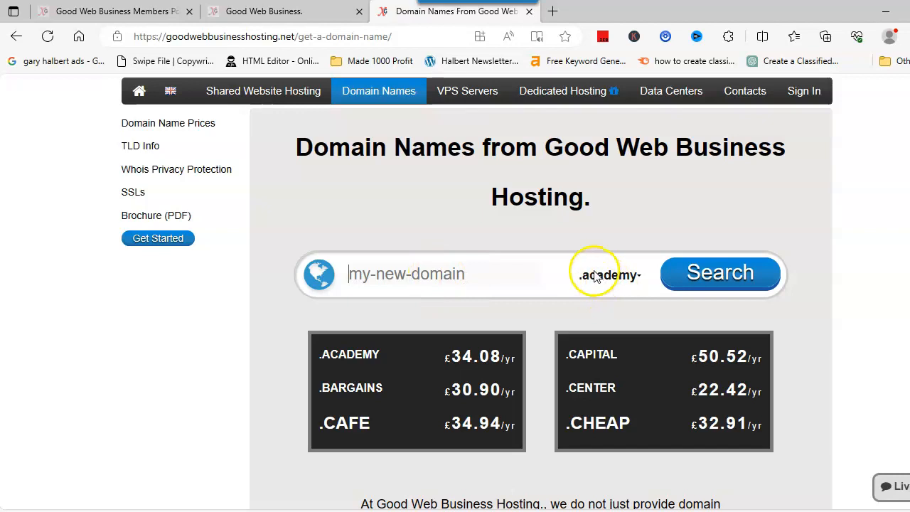
mouse_move(540, 266)
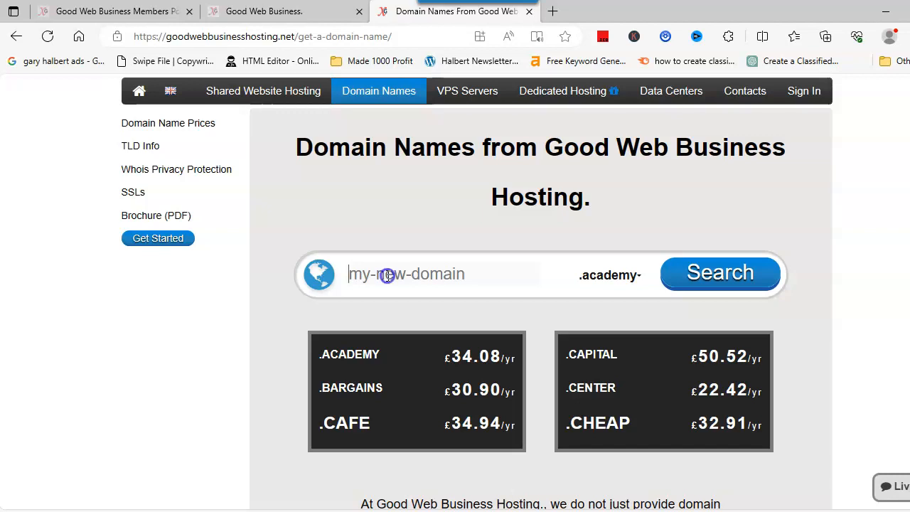
type("learn")
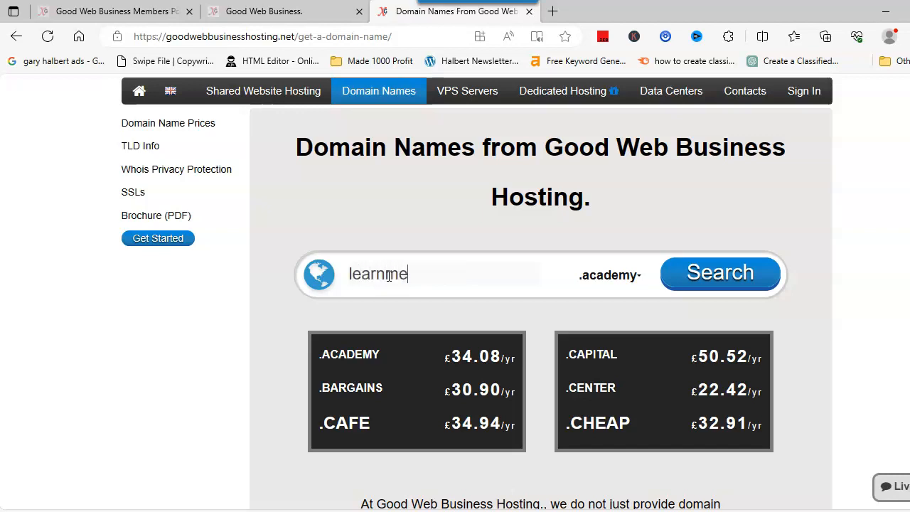
type("meditation")
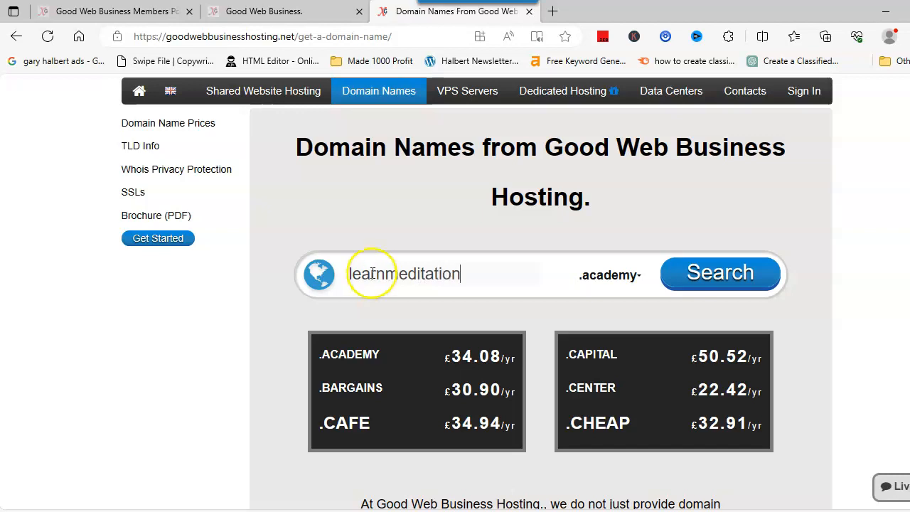
Choose the .com extension for the learnmeditation search.
left_click(609, 275)
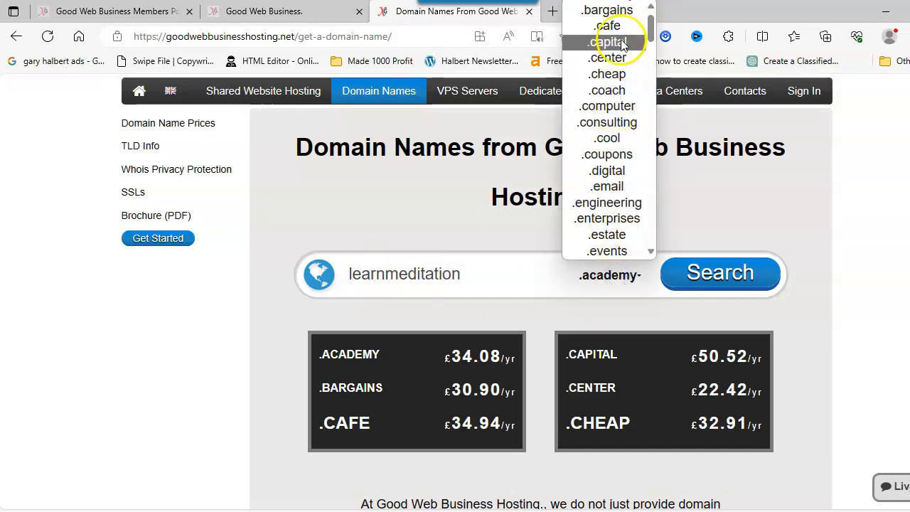
scroll("down", 3)
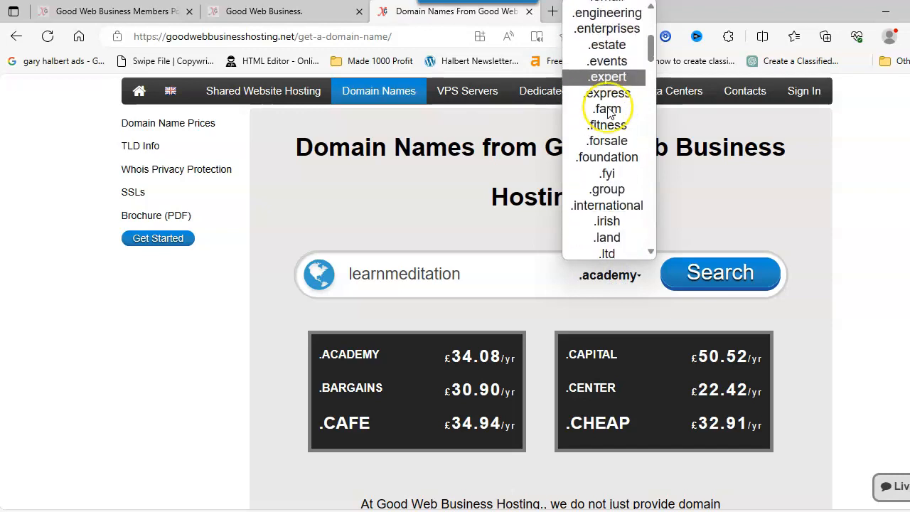
scroll("down", 3)
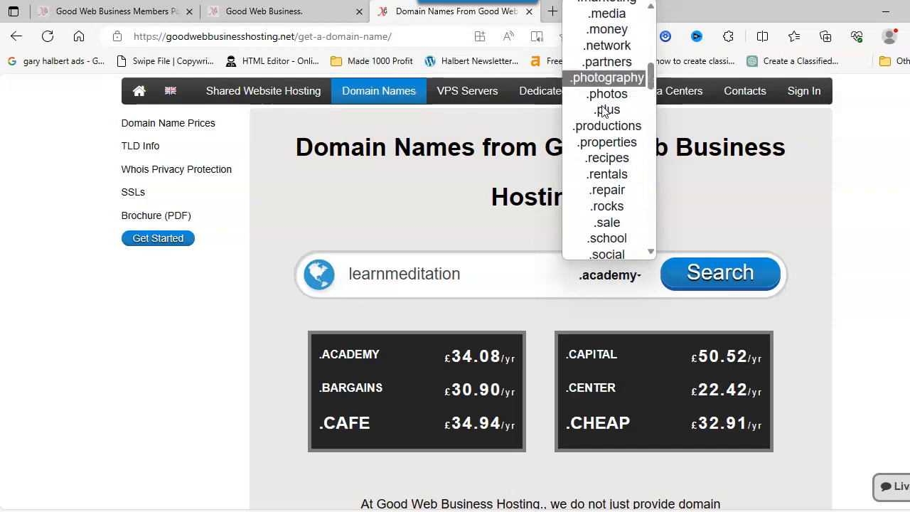
scroll("down", 3)
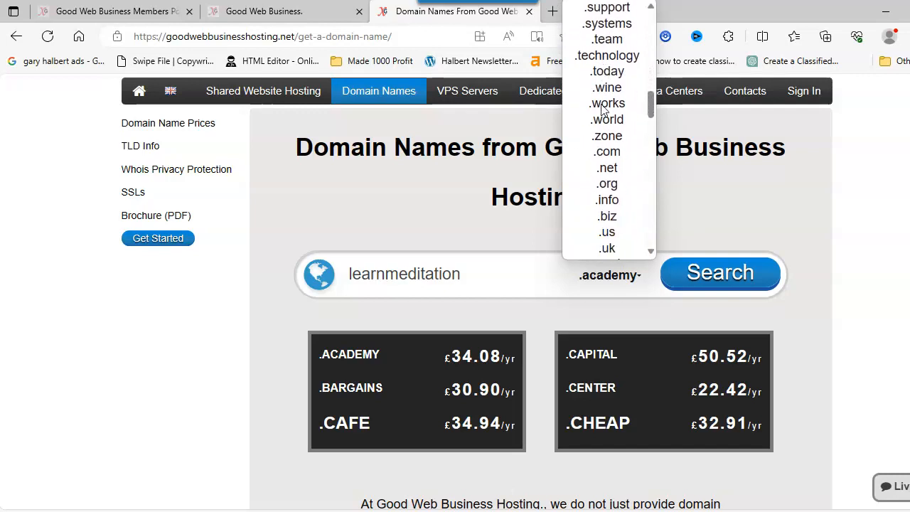
scroll("down", 3)
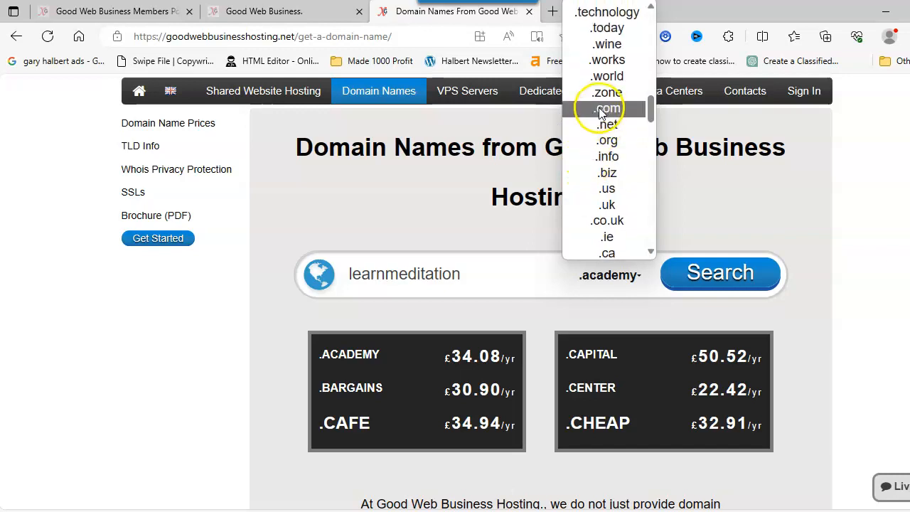
left_click(607, 108)
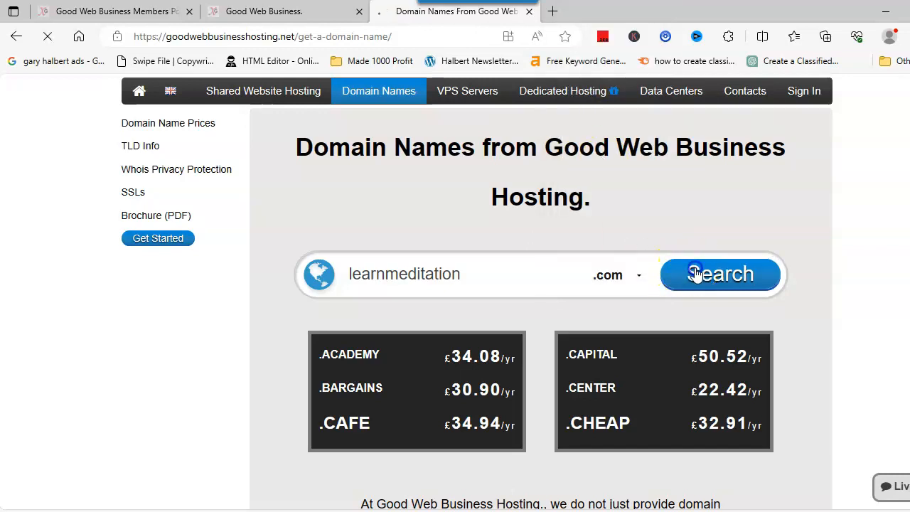
Search learnmeditation.com and review results showing it transfer-only at £13.24 GBP/year.
left_click(720, 274)
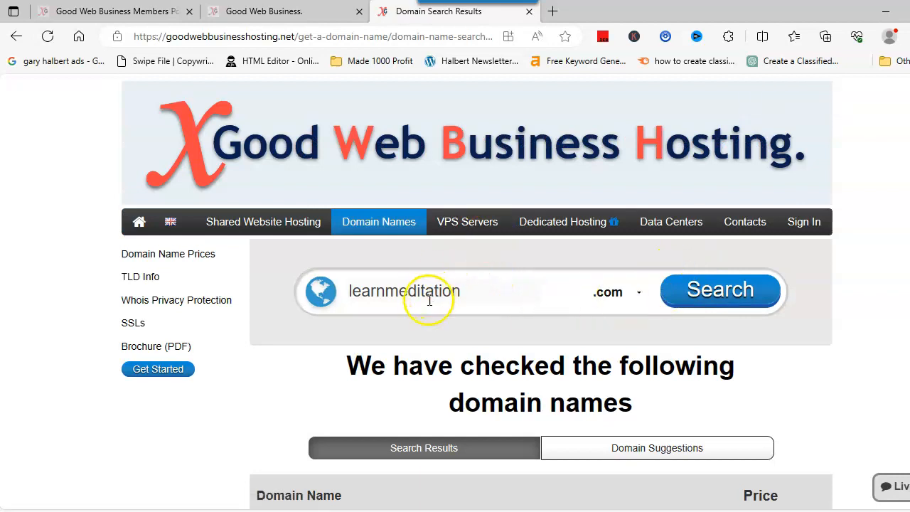
scroll("down", 3)
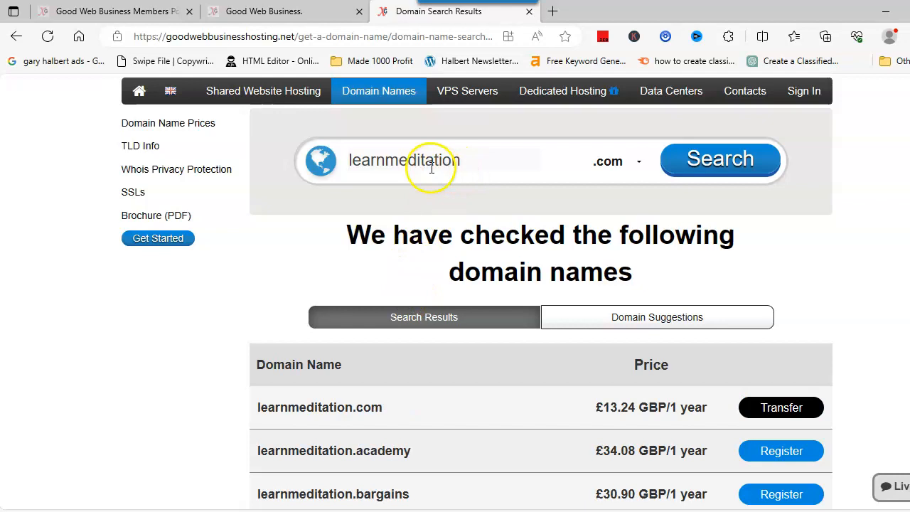
scroll("down", 3)
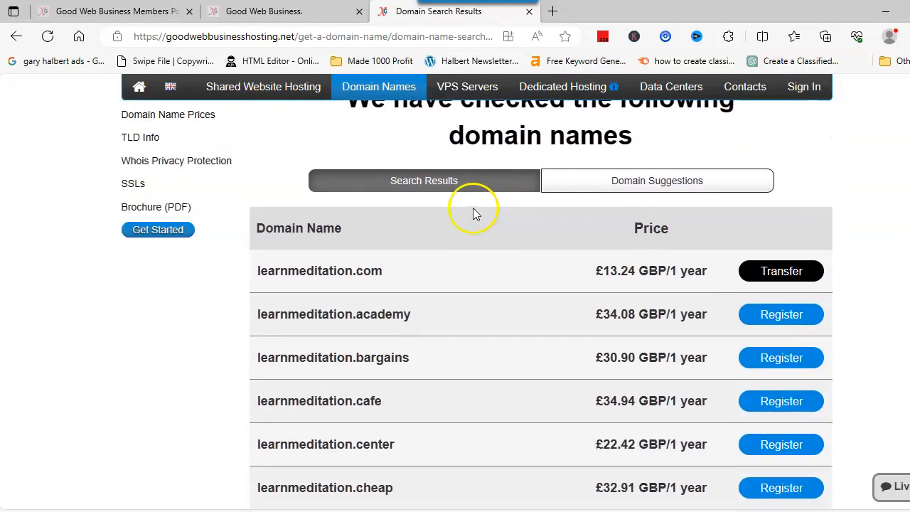
mouse_move(780, 270)
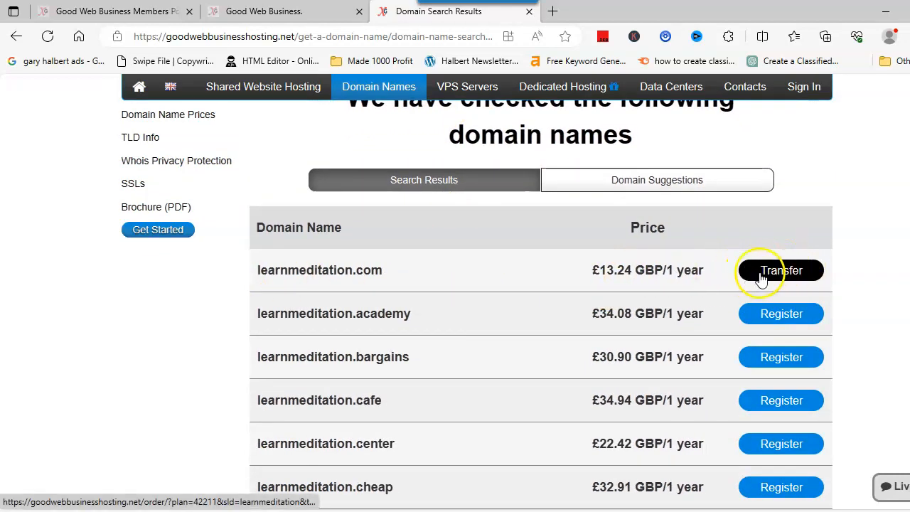
mouse_move(490, 267)
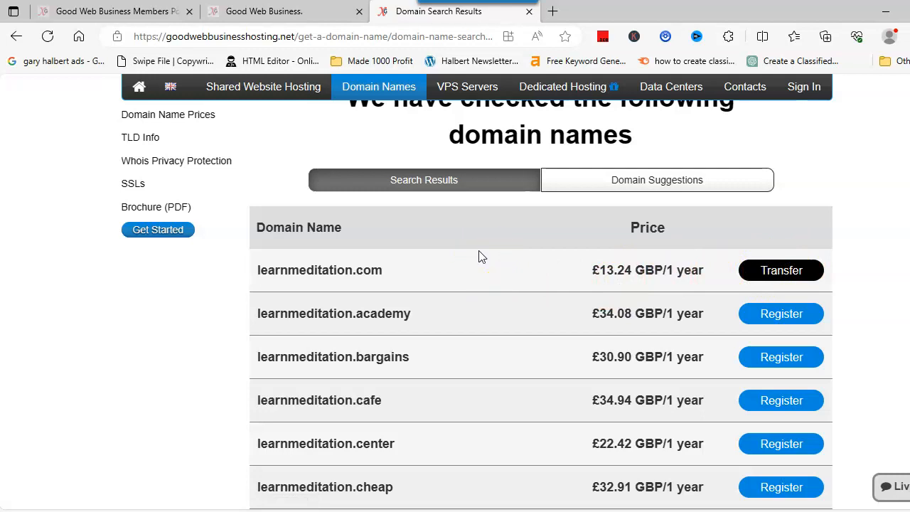
Review domain suggestions, led by available LearnMeditations.com at £13.24 GBP/year.
left_click(656, 179)
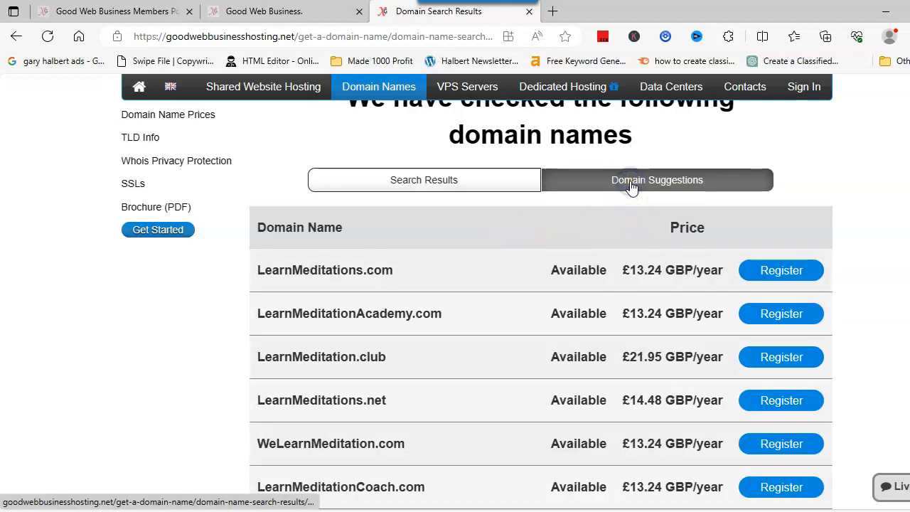
scroll("down", 3)
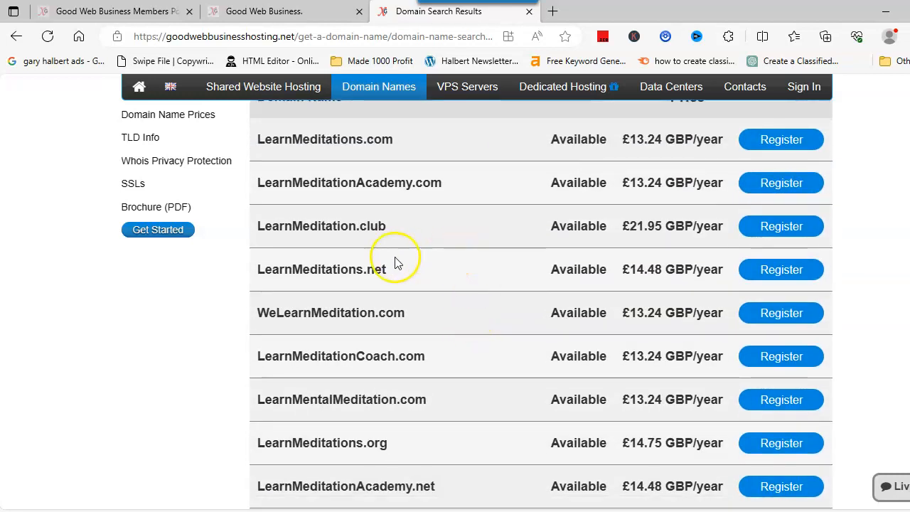
mouse_move(332, 332)
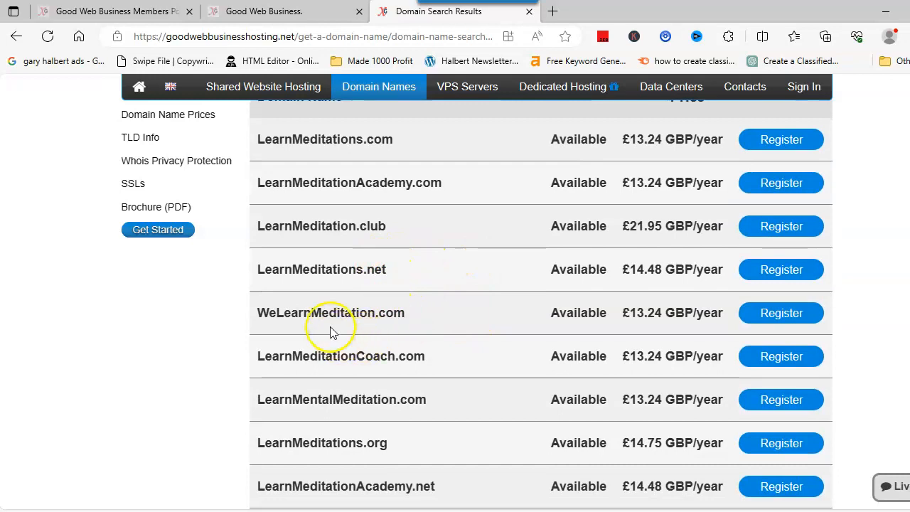
mouse_move(415, 296)
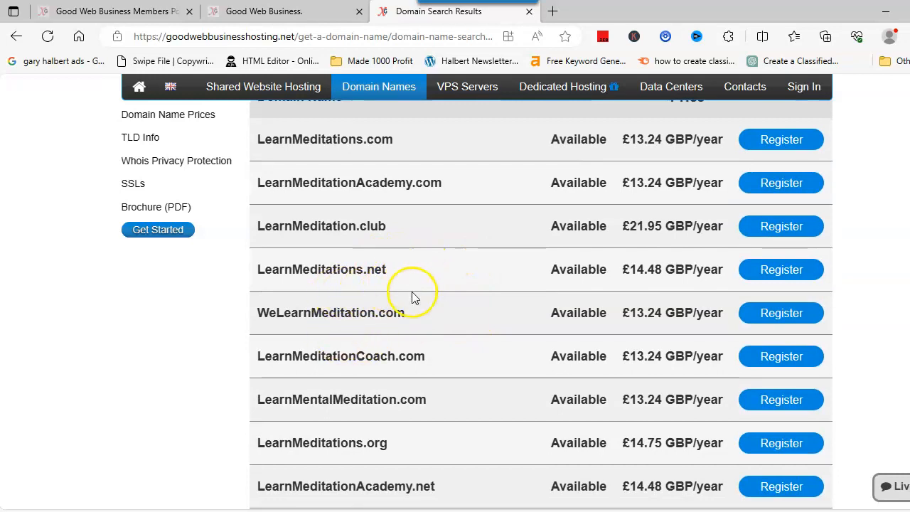
scroll("down", 3)
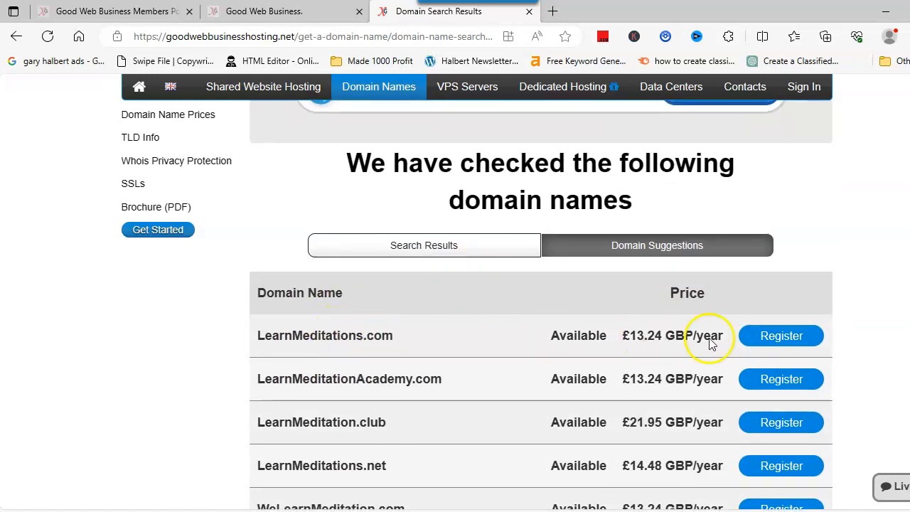
Select learnmeditations.com for 1 year at £13.24, clearing the extra extensions.
left_click(781, 335)
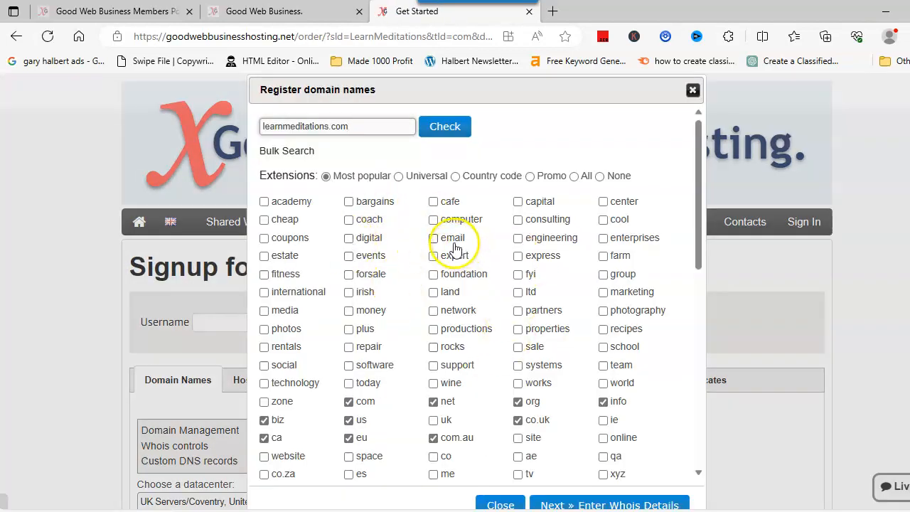
scroll("down", 3)
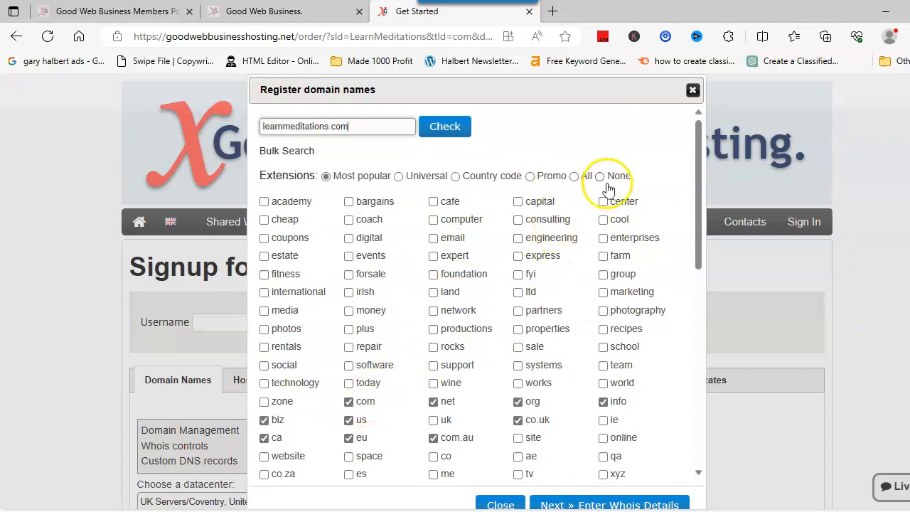
left_click(599, 176)
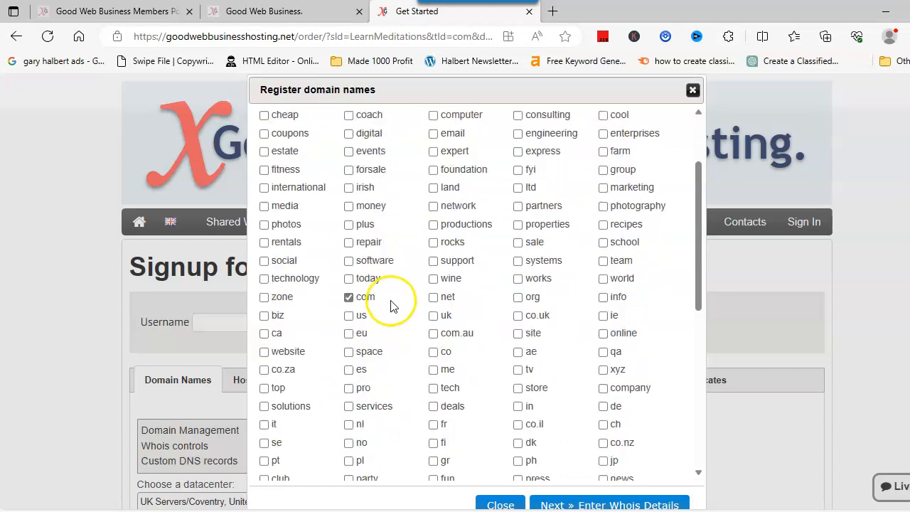
scroll("down", 3)
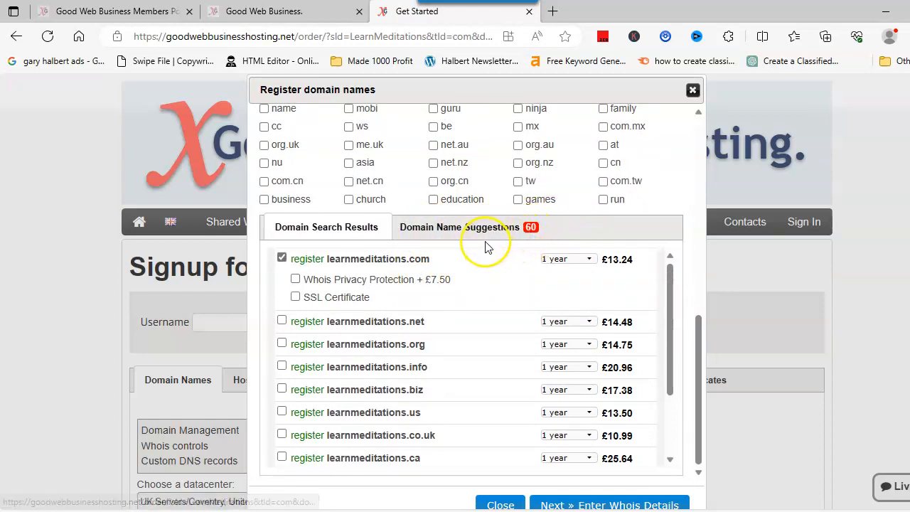
mouse_move(483, 245)
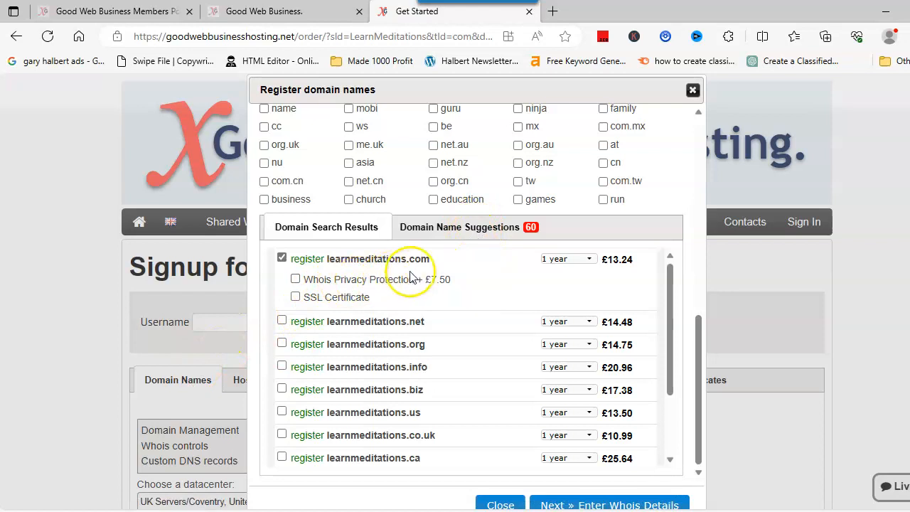
mouse_move(423, 286)
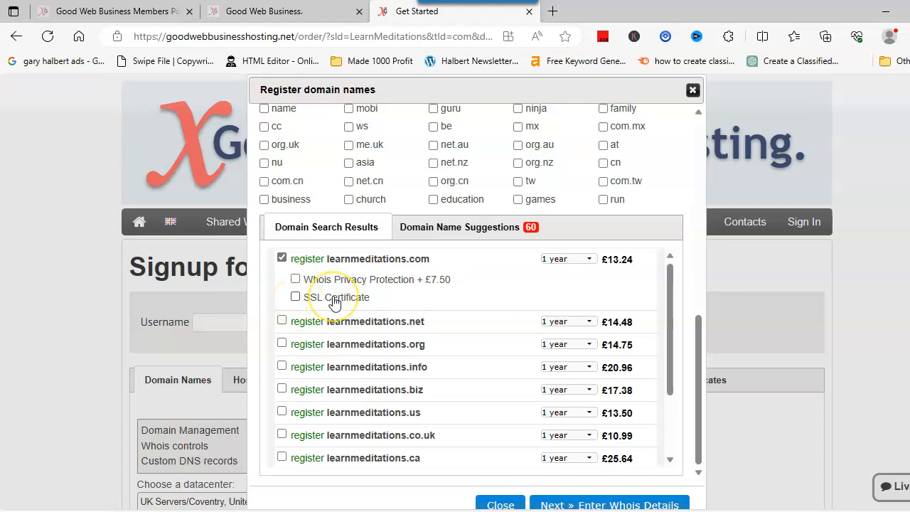
mouse_move(444, 330)
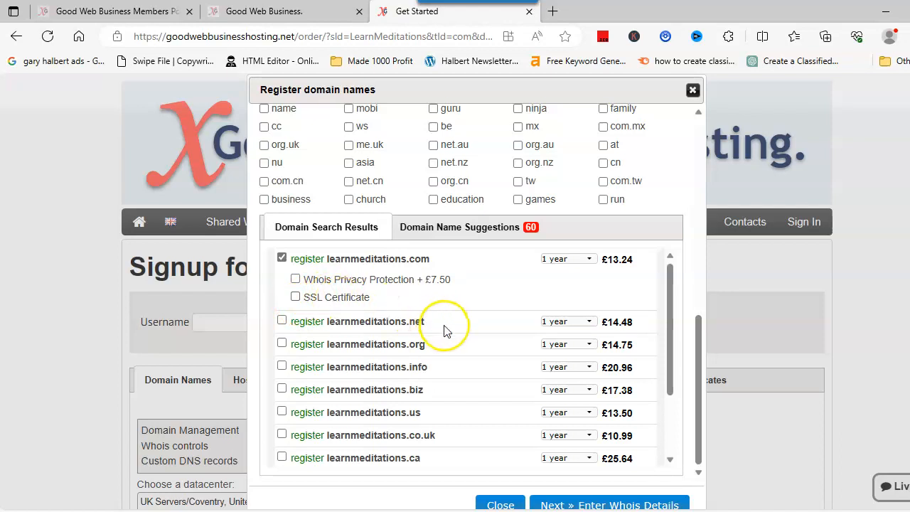
scroll("down", 3)
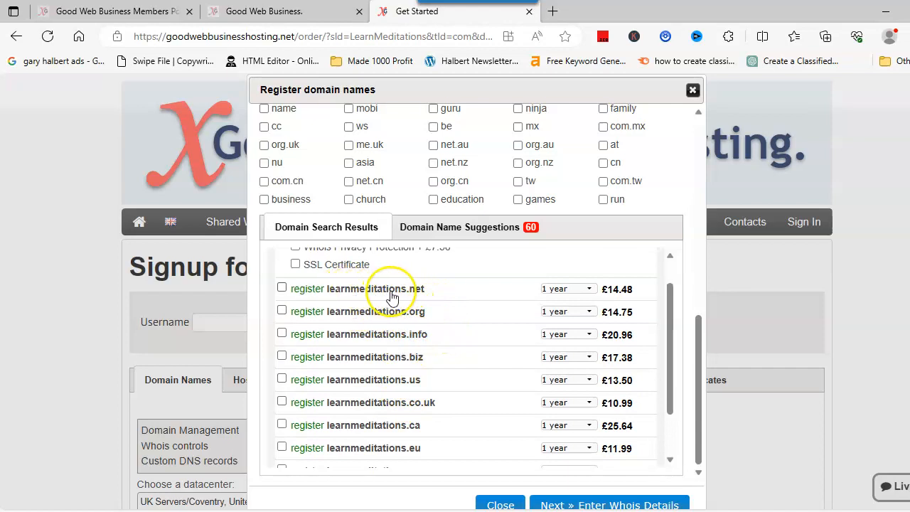
mouse_move(339, 364)
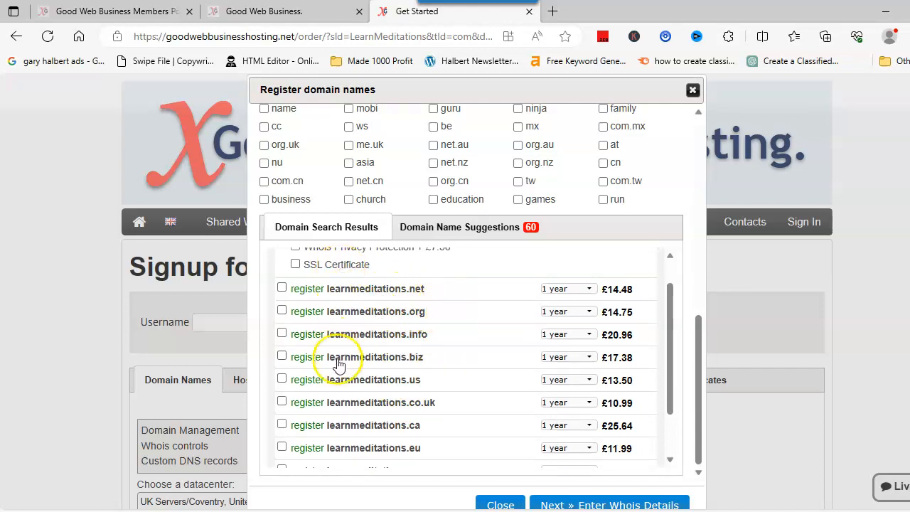
mouse_move(282, 365)
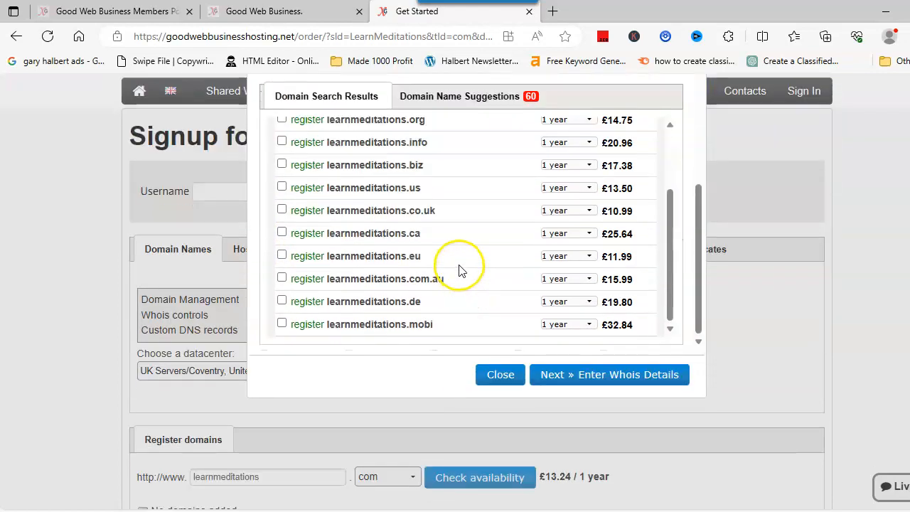
Proceed to the prefilled registrant details and add the domain, returning to the signup form.
left_click(608, 374)
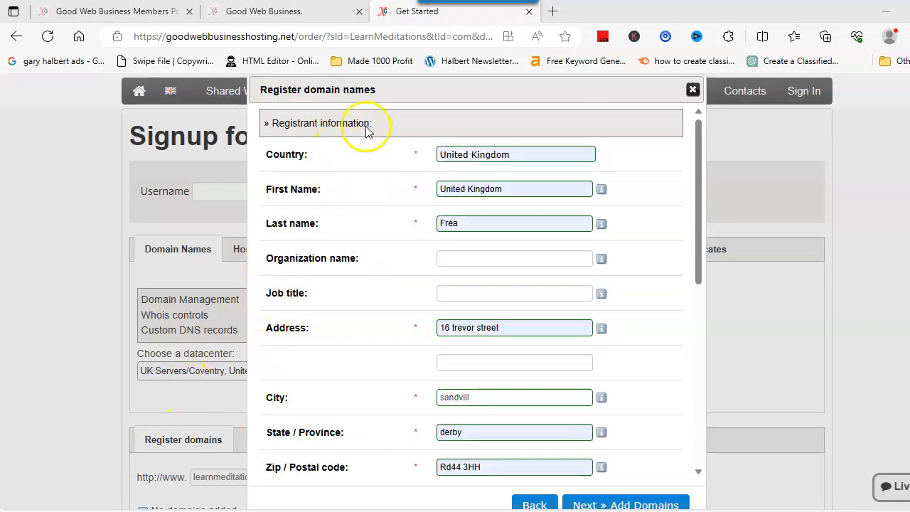
scroll("down", 3)
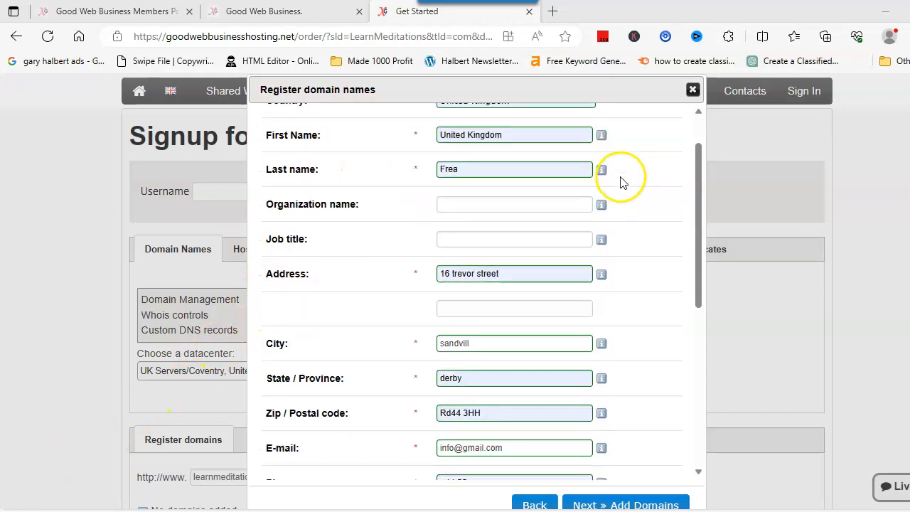
scroll("down", 3)
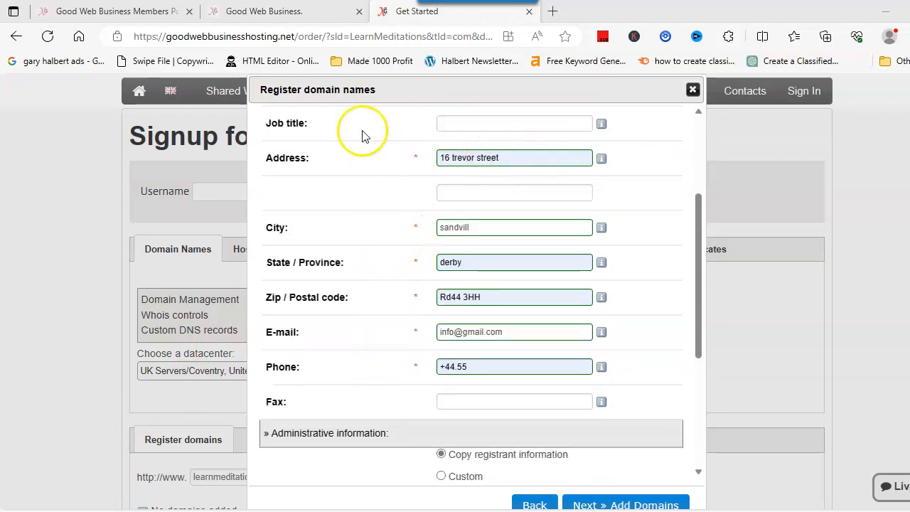
mouse_move(423, 288)
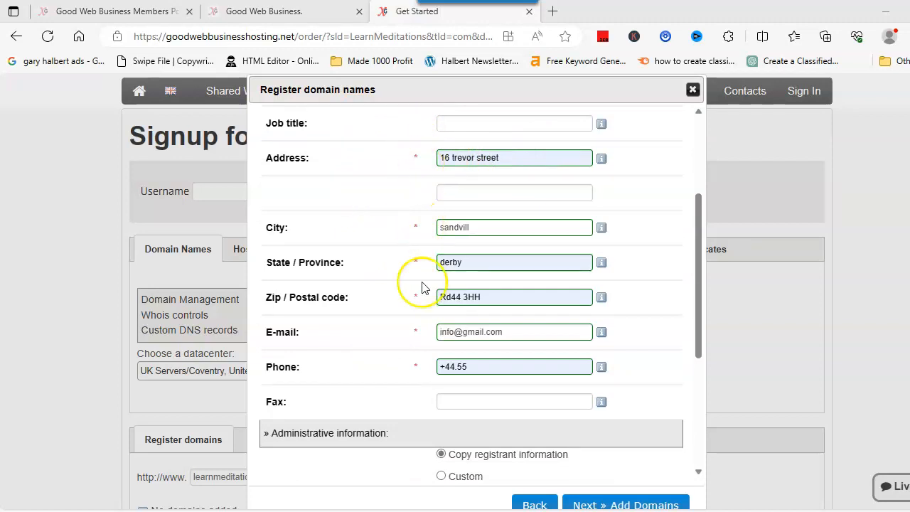
scroll("down", 3)
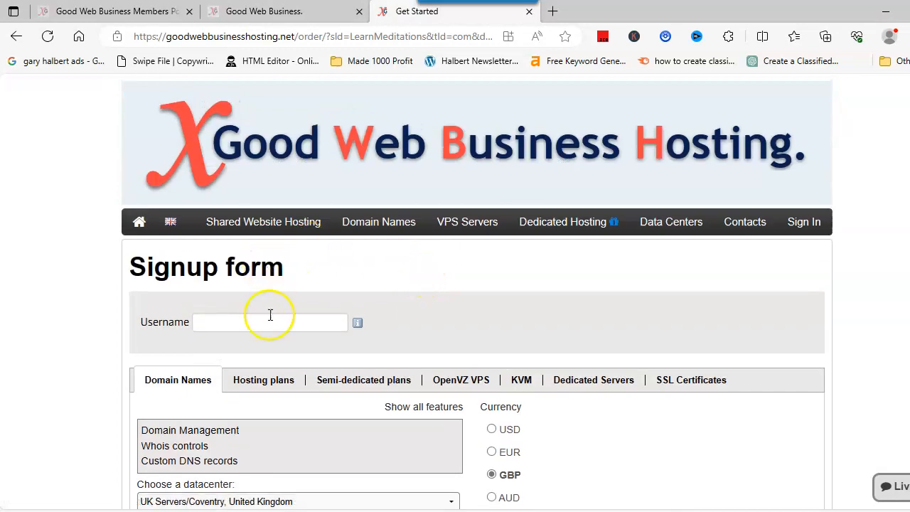
scroll("down", 3)
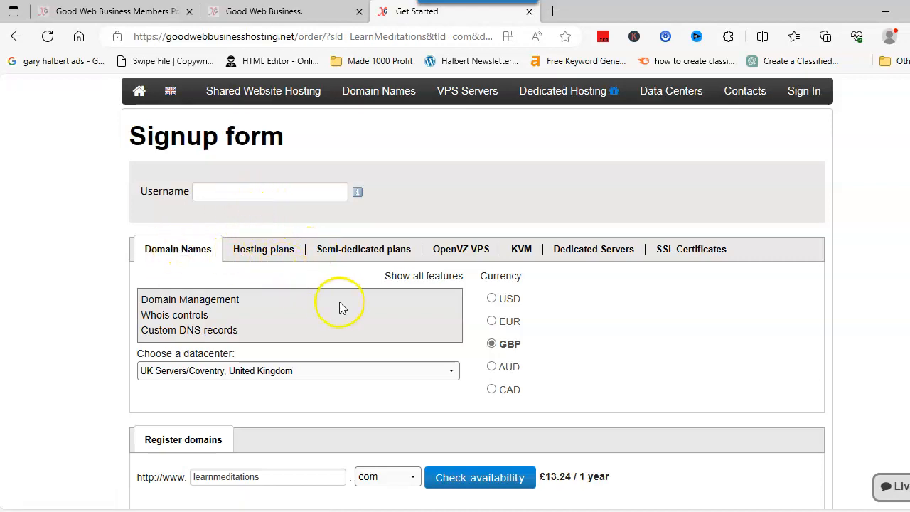
mouse_move(581, 313)
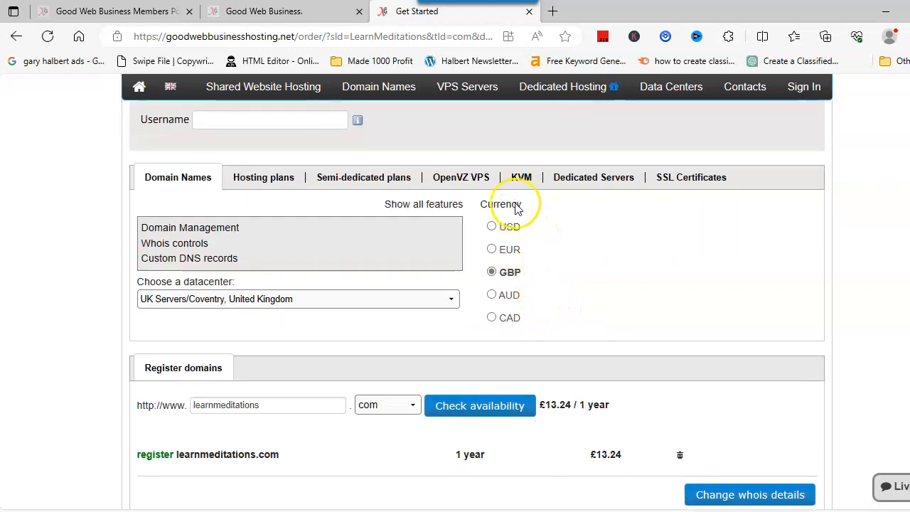
mouse_move(536, 274)
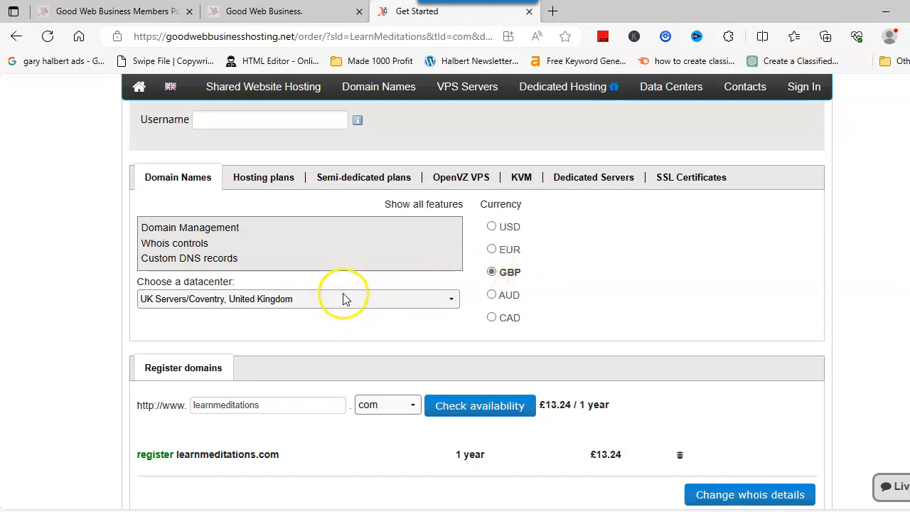
mouse_move(224, 295)
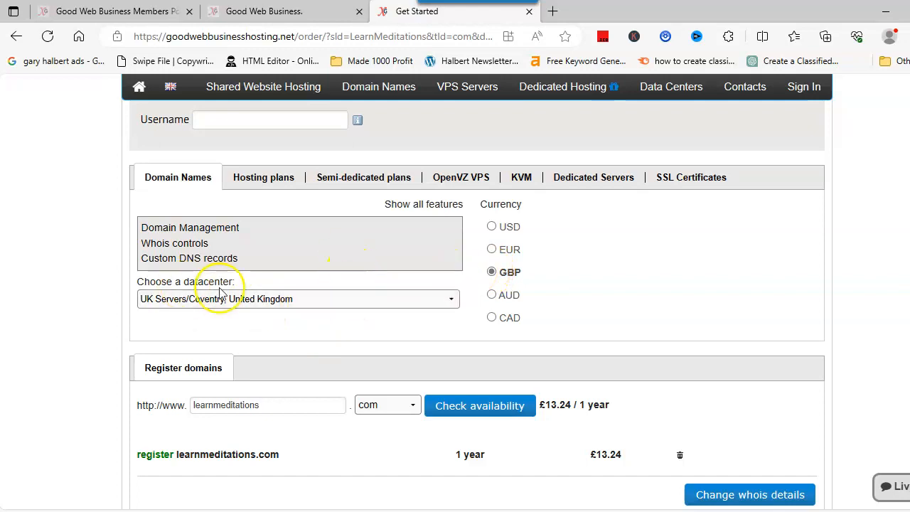
left_click(298, 298)
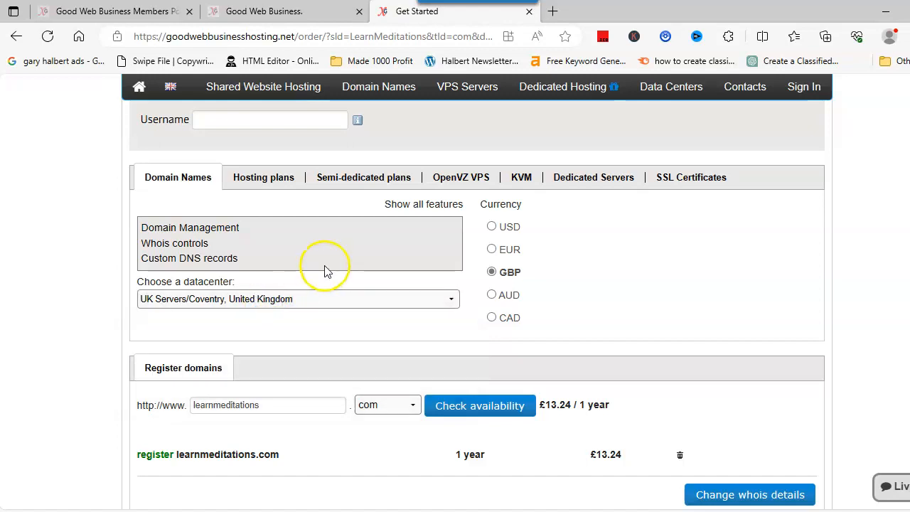
scroll("down", 3)
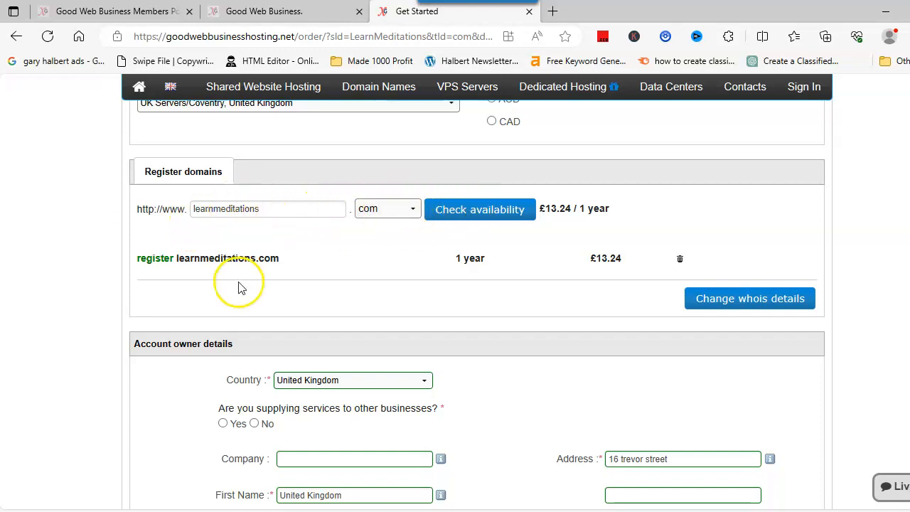
mouse_move(219, 251)
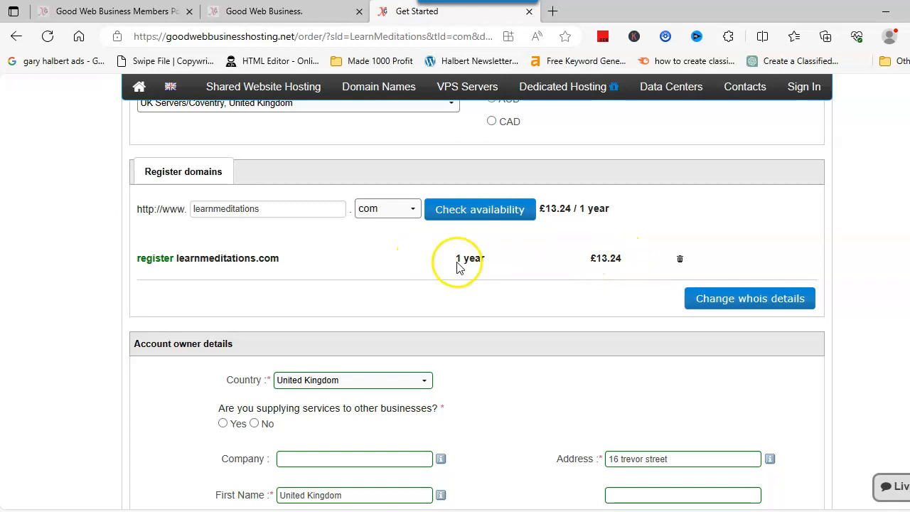
mouse_move(242, 266)
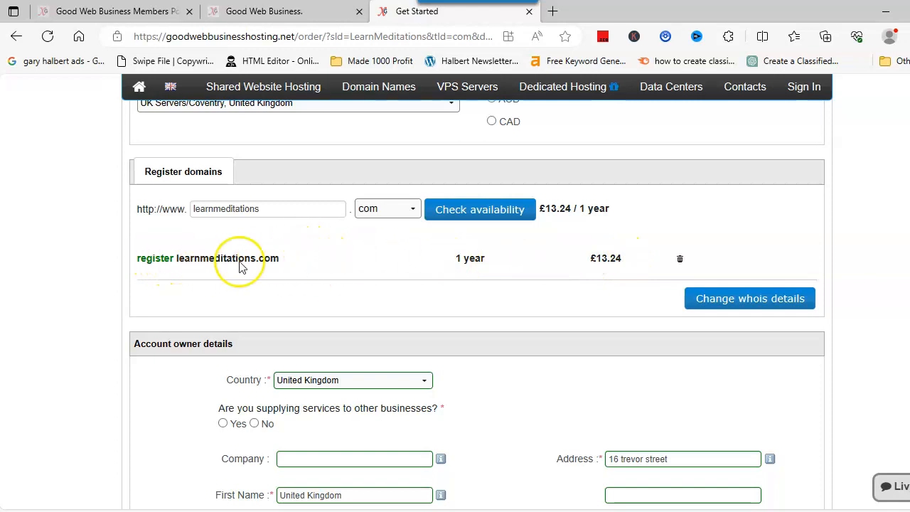
mouse_move(422, 265)
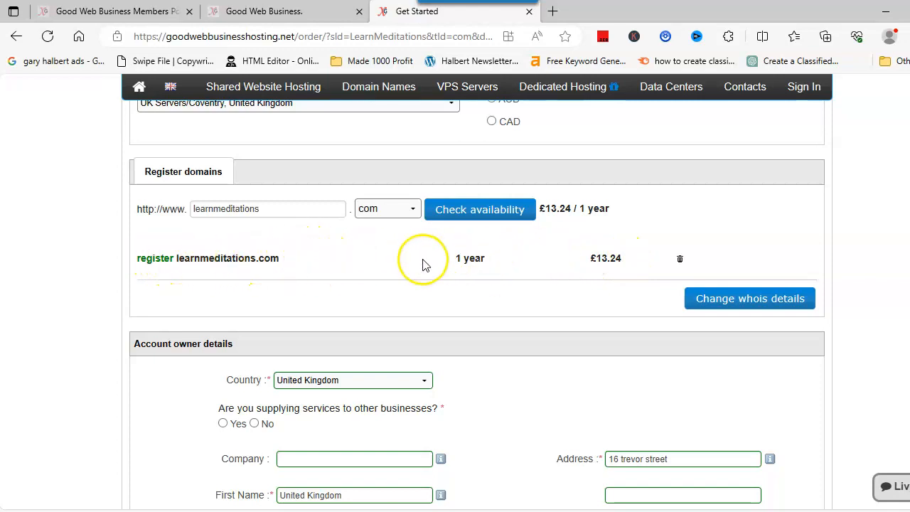
scroll("down", 3)
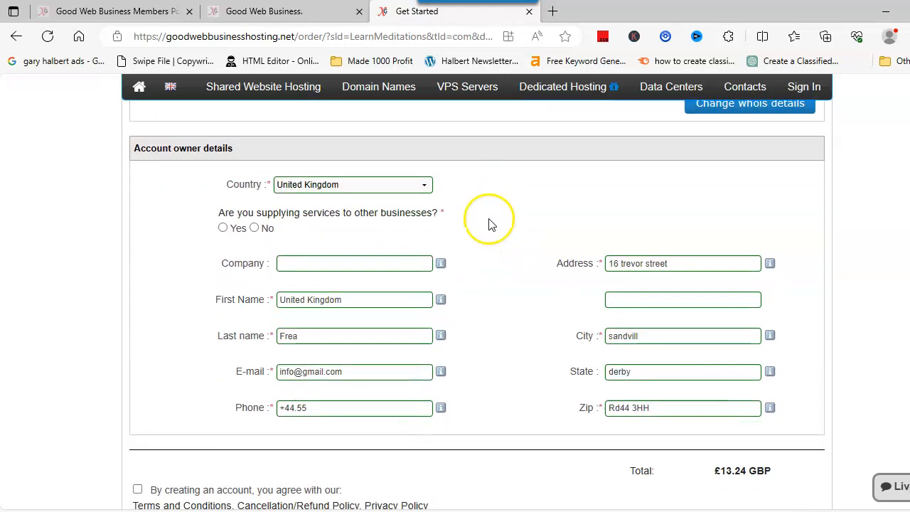
scroll("down", 3)
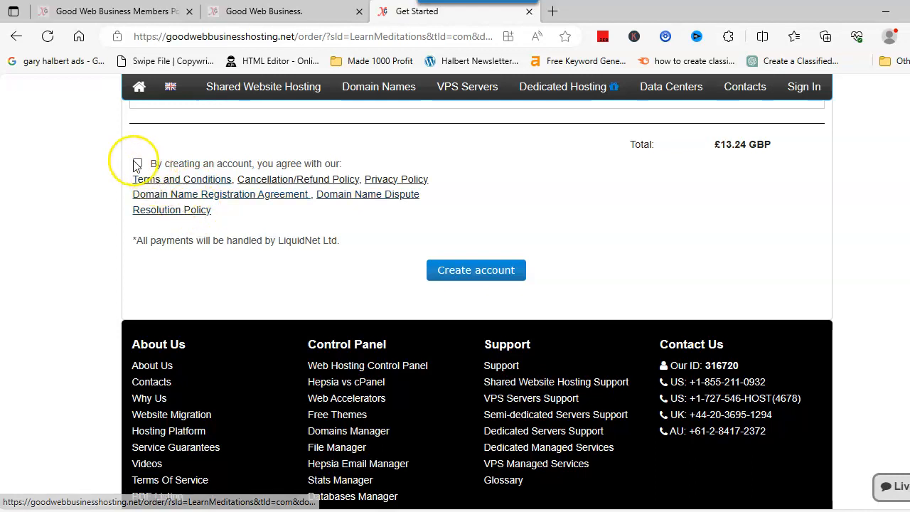
Agree to the terms and policies on the signup form with the £13.24 GBP total.
left_click(137, 163)
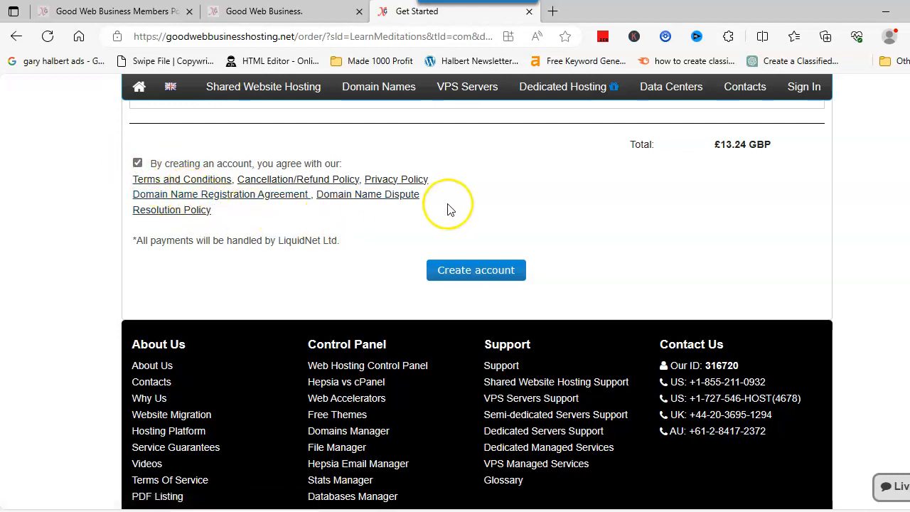
mouse_move(490, 226)
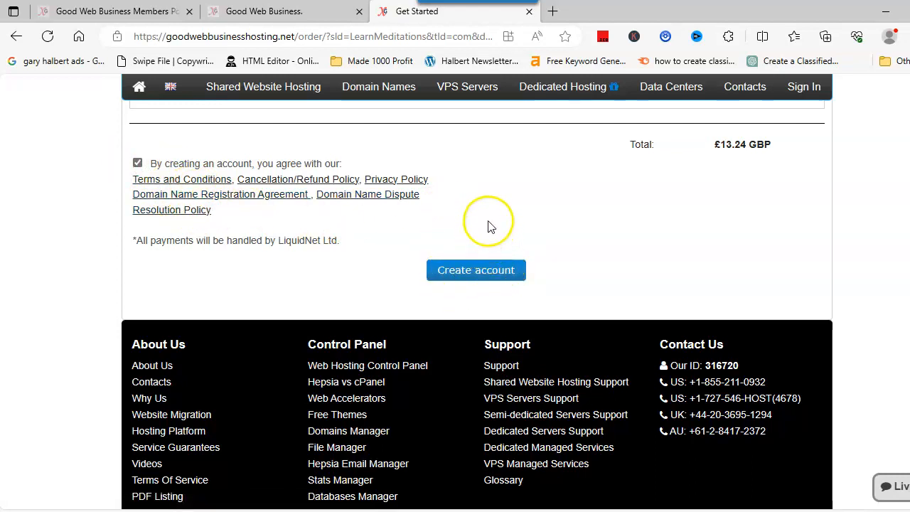
mouse_move(593, 162)
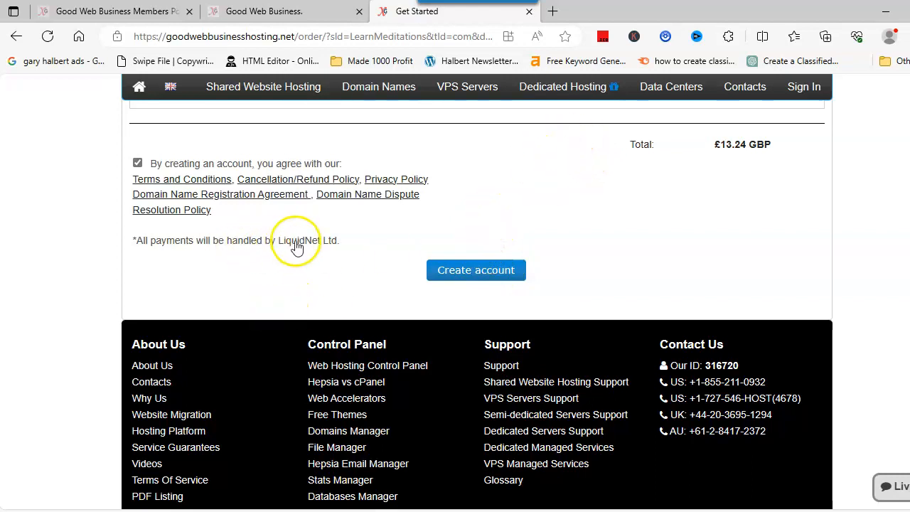
mouse_move(321, 250)
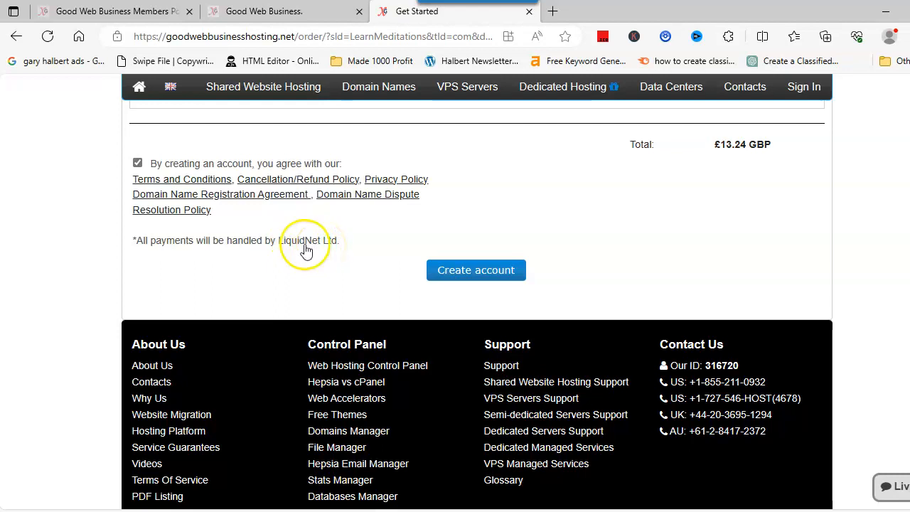
mouse_move(359, 246)
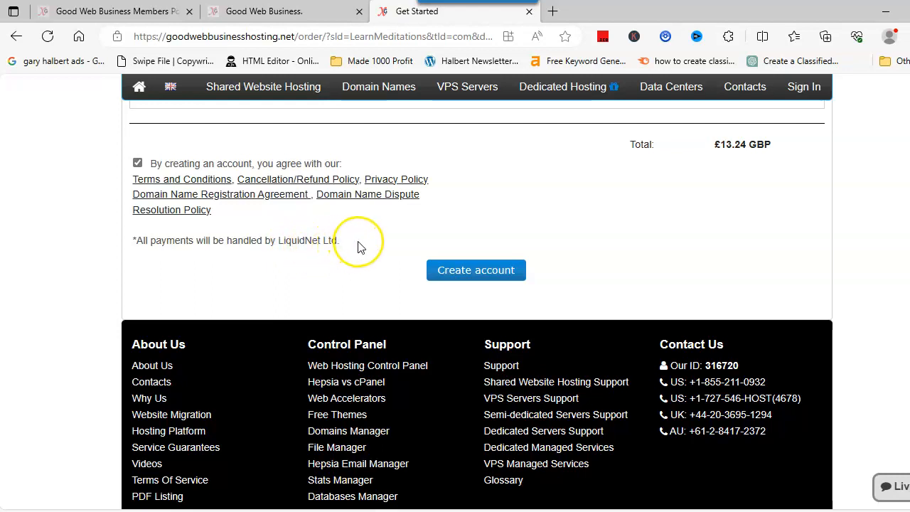
scroll("up", 3)
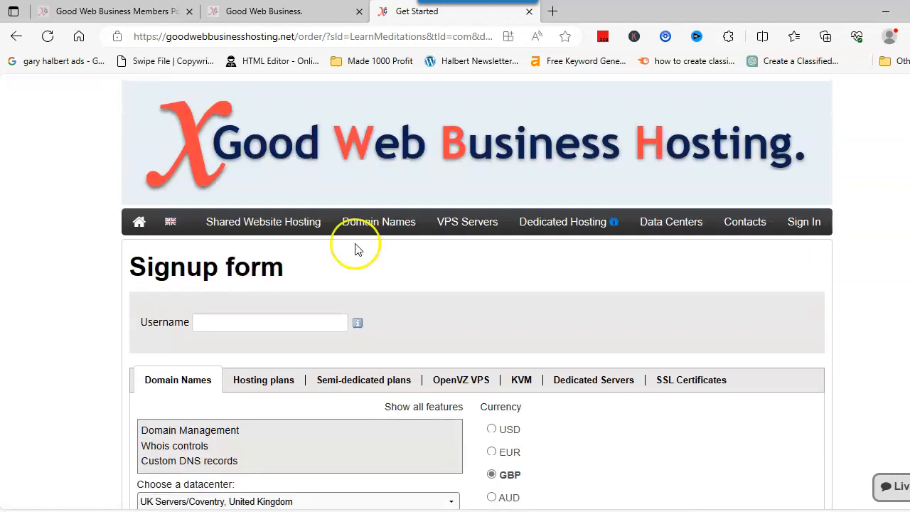
mouse_move(359, 247)
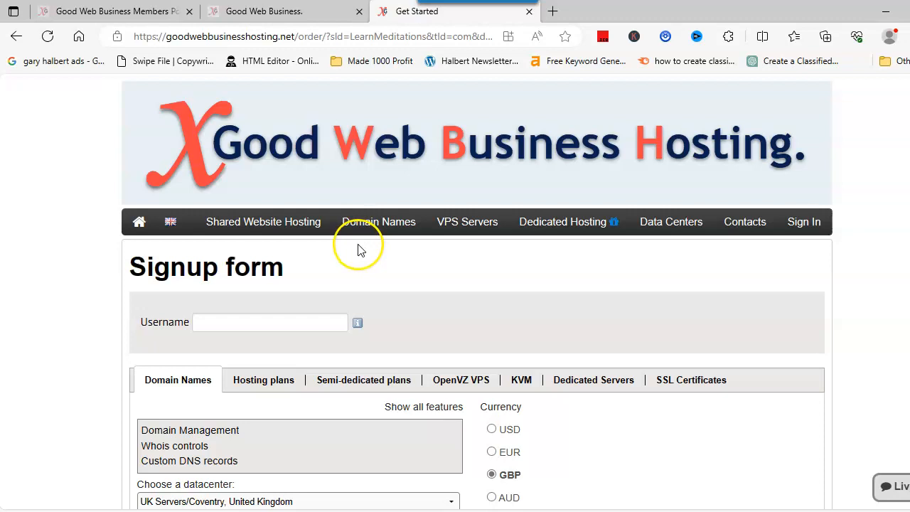